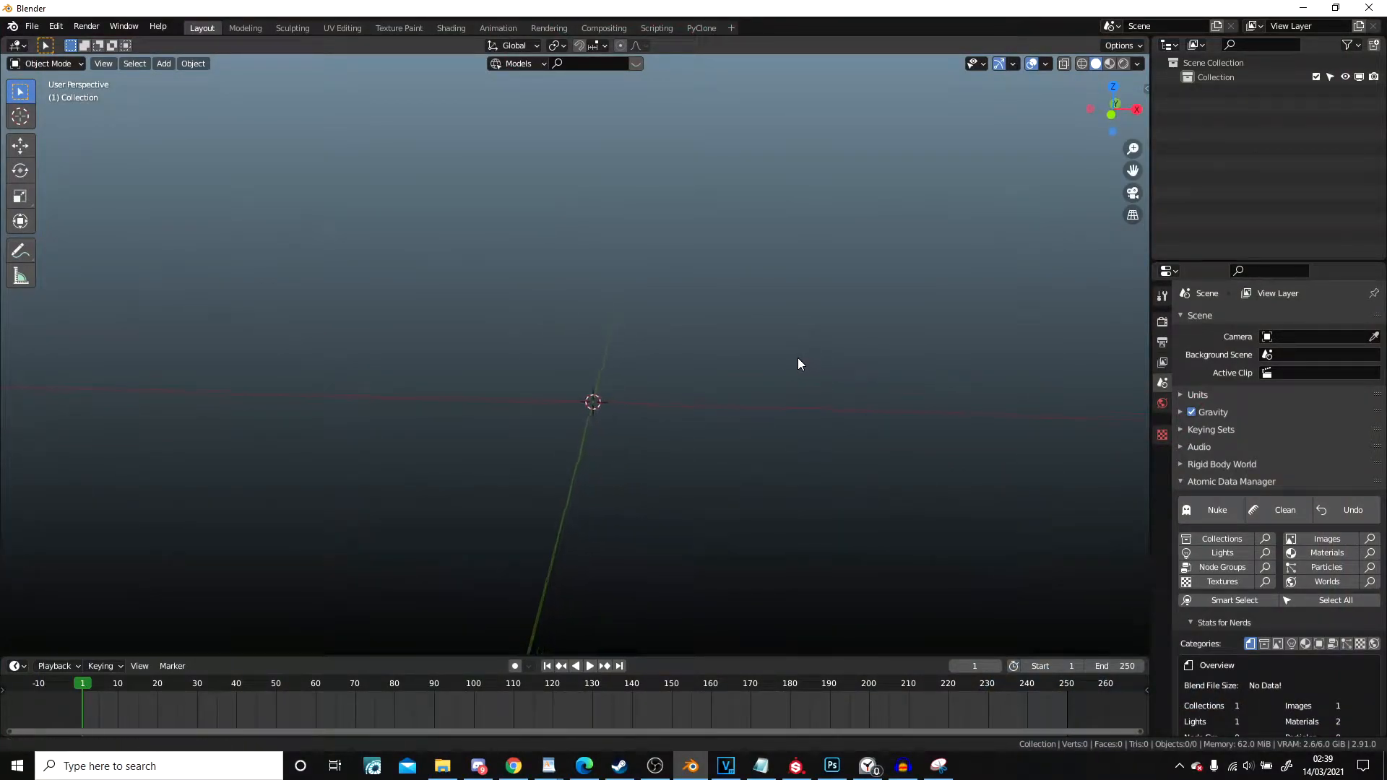
Load Character.blend from the recent files list
left_click(30, 26)
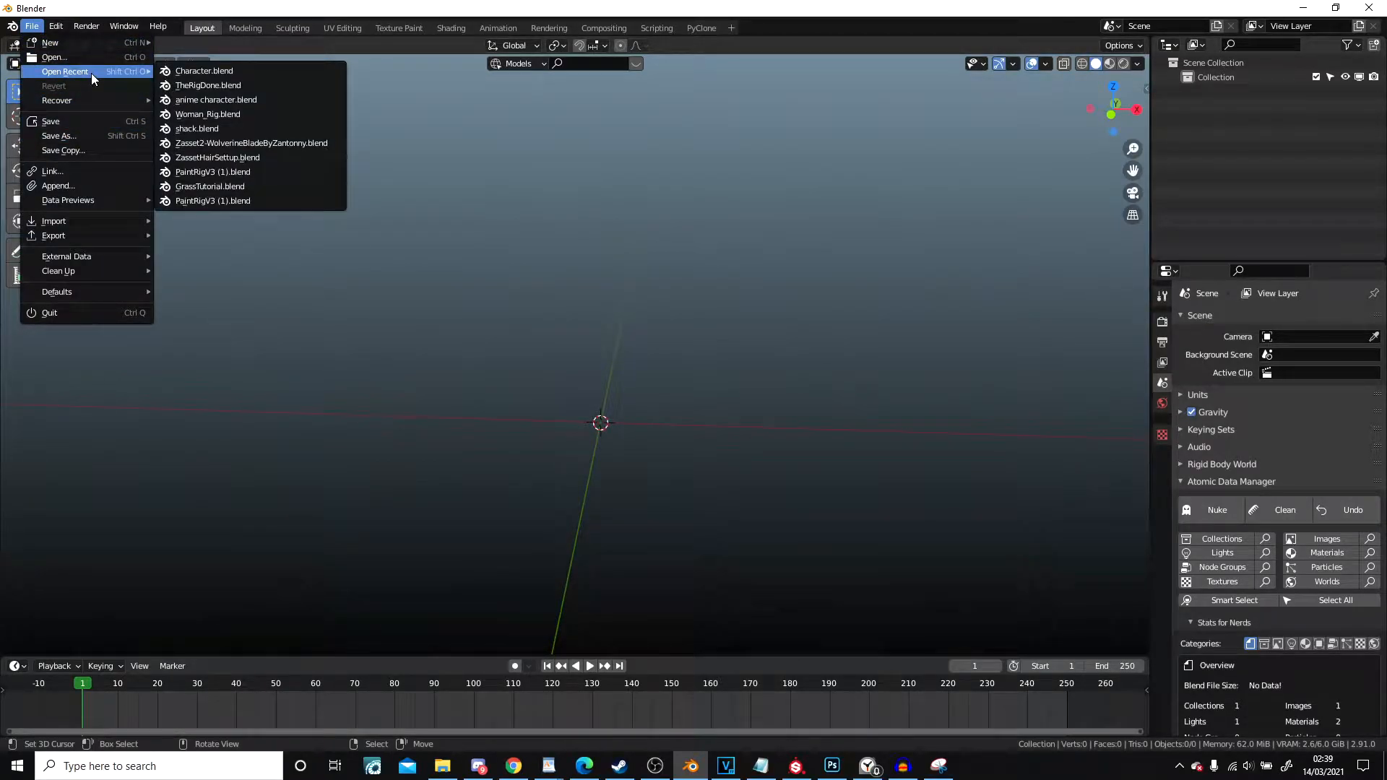
left_click(204, 70)
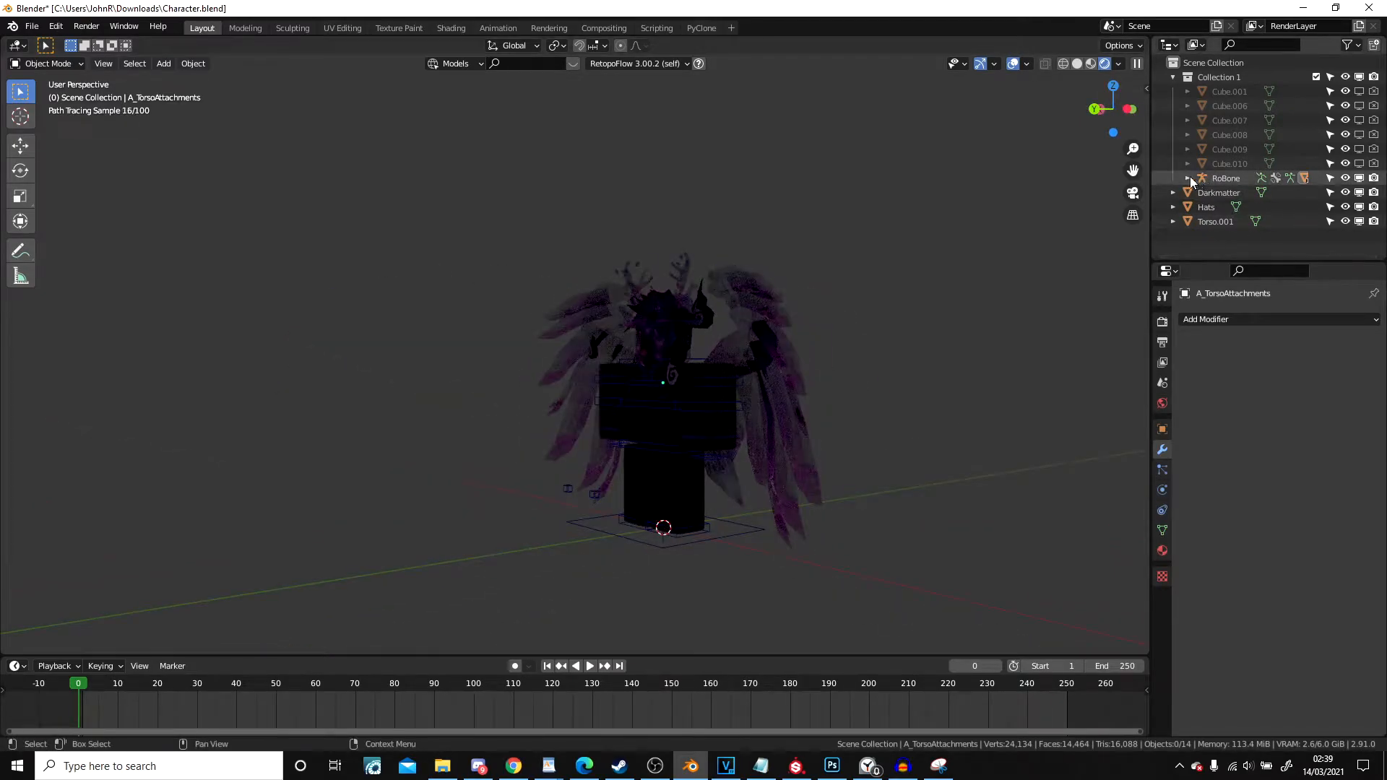
Select the wings-and-sword object Torso.001 and show its FinalizedWingsV21Mtl material slot
left_click(1188, 178)
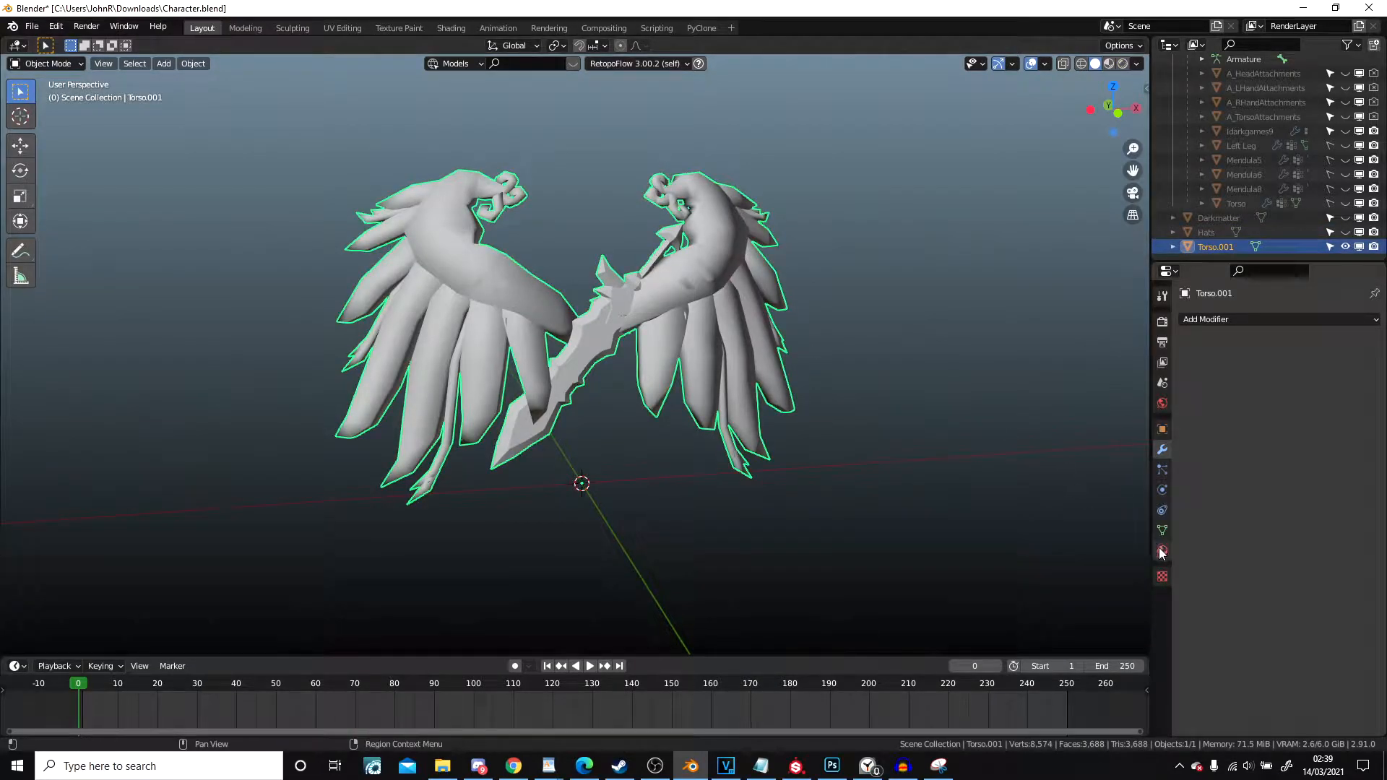
left_click(1162, 554)
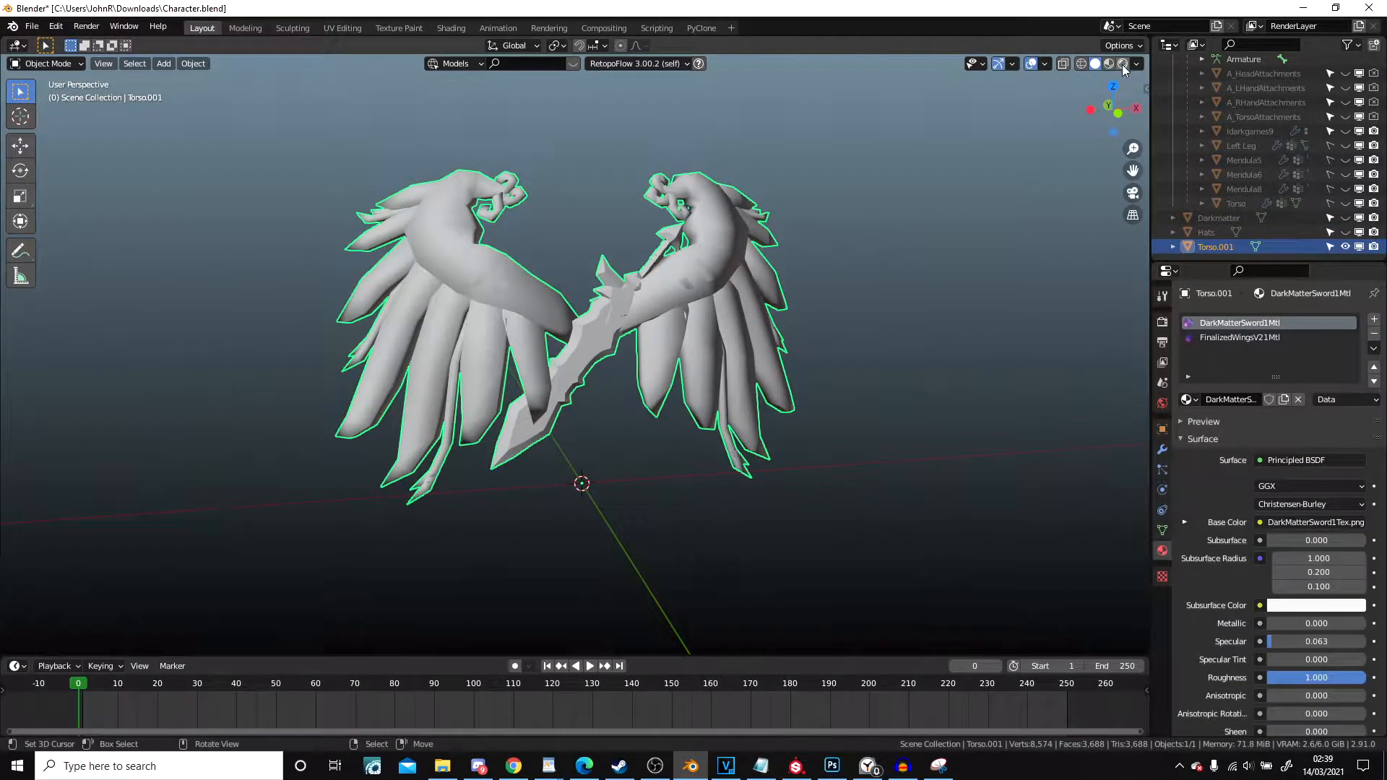
left_click(1241, 336)
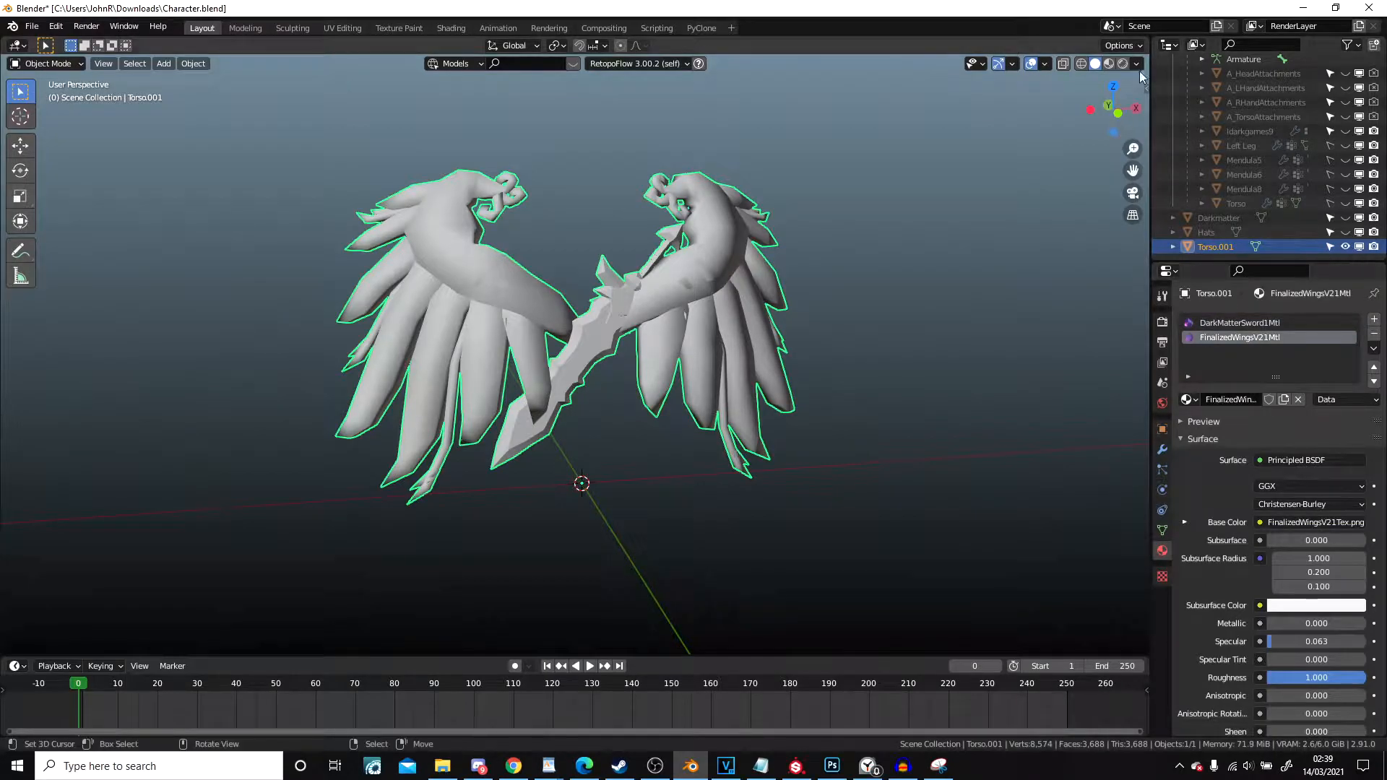
scroll("down", 3)
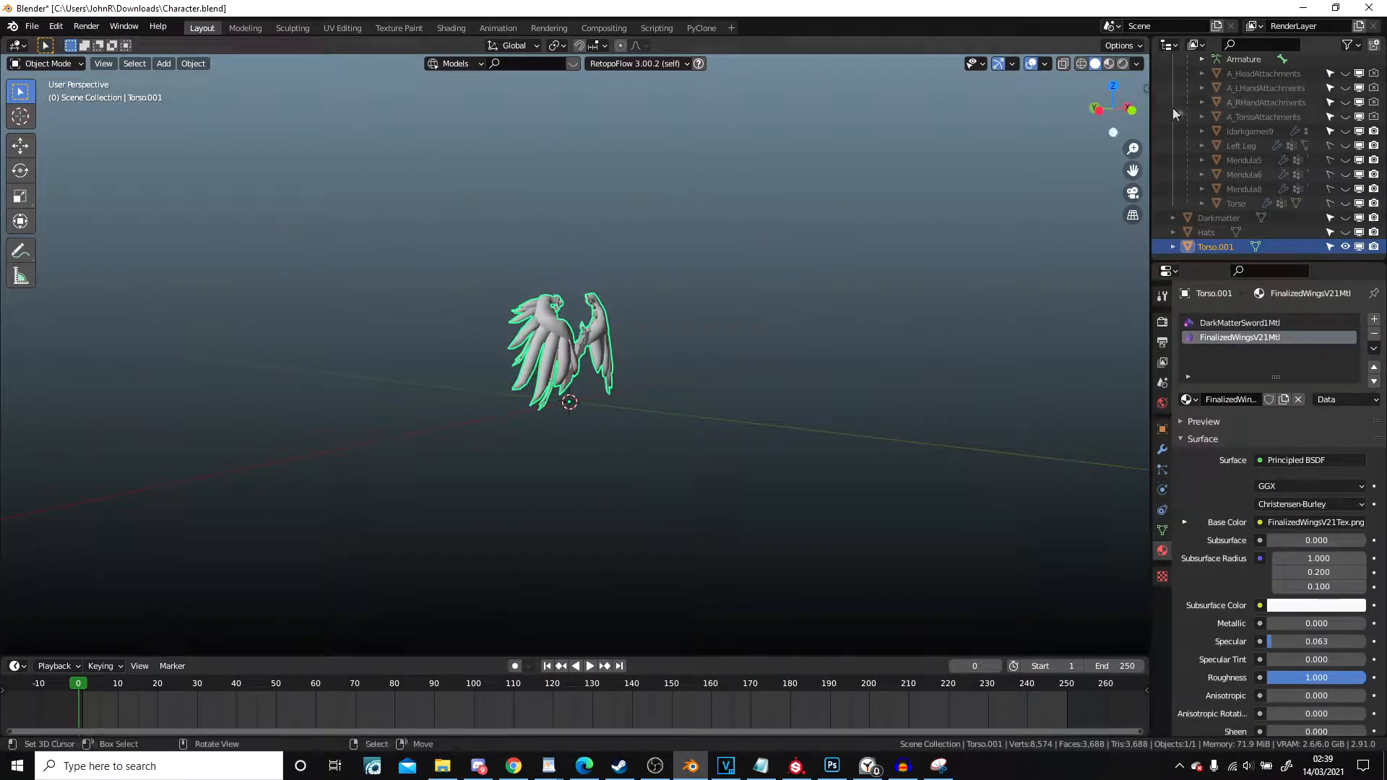
Add a sun light, preview the lit wings in rendered view and enter the Shading workspace
left_click(1104, 62)
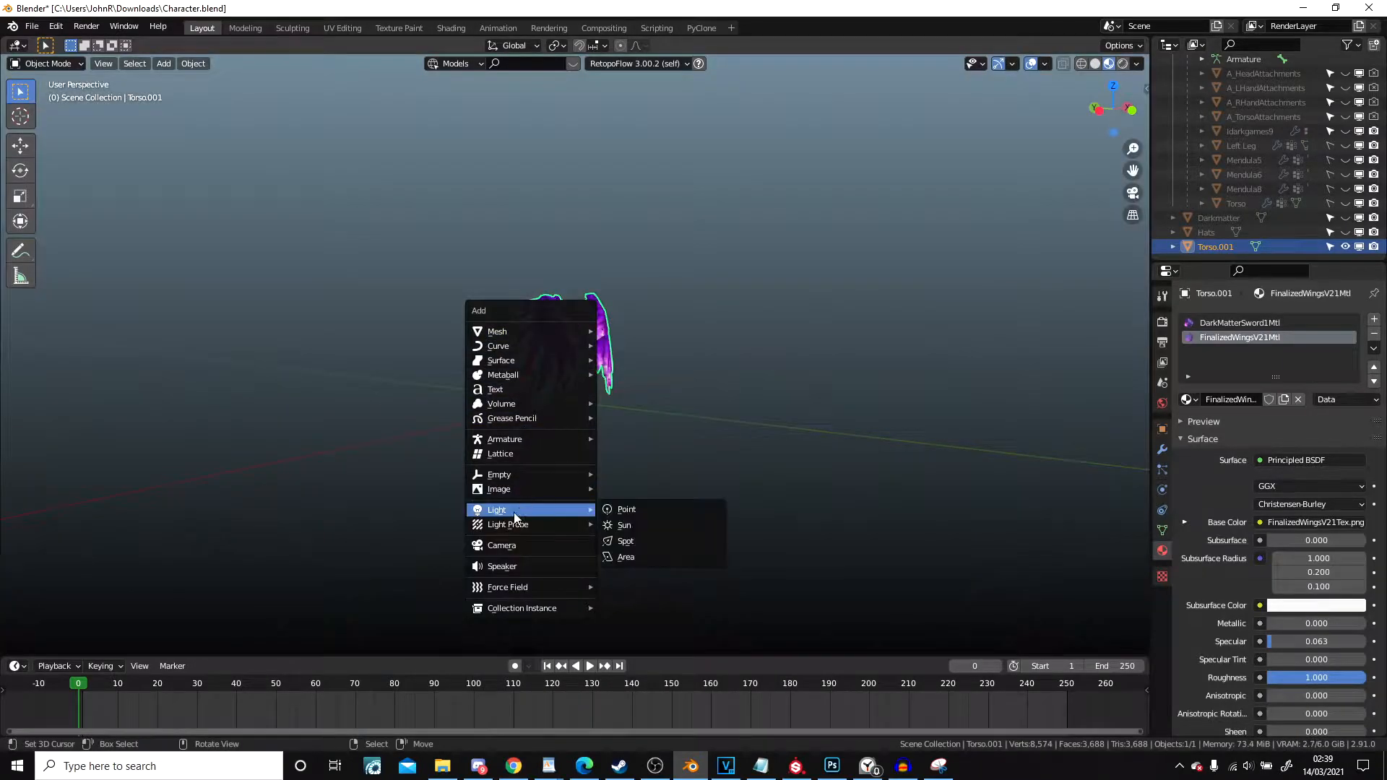
left_click(624, 525)
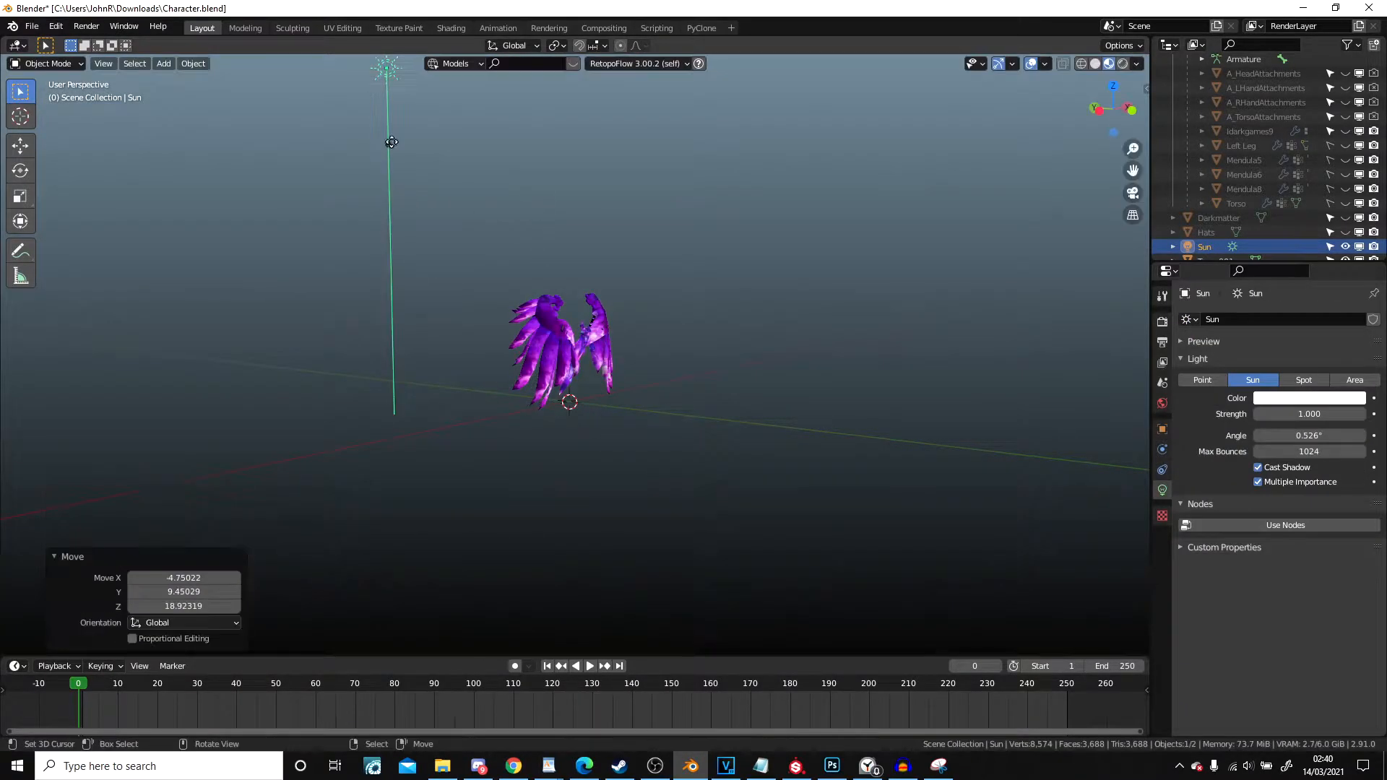
left_click_drag(391, 143, 588, 341)
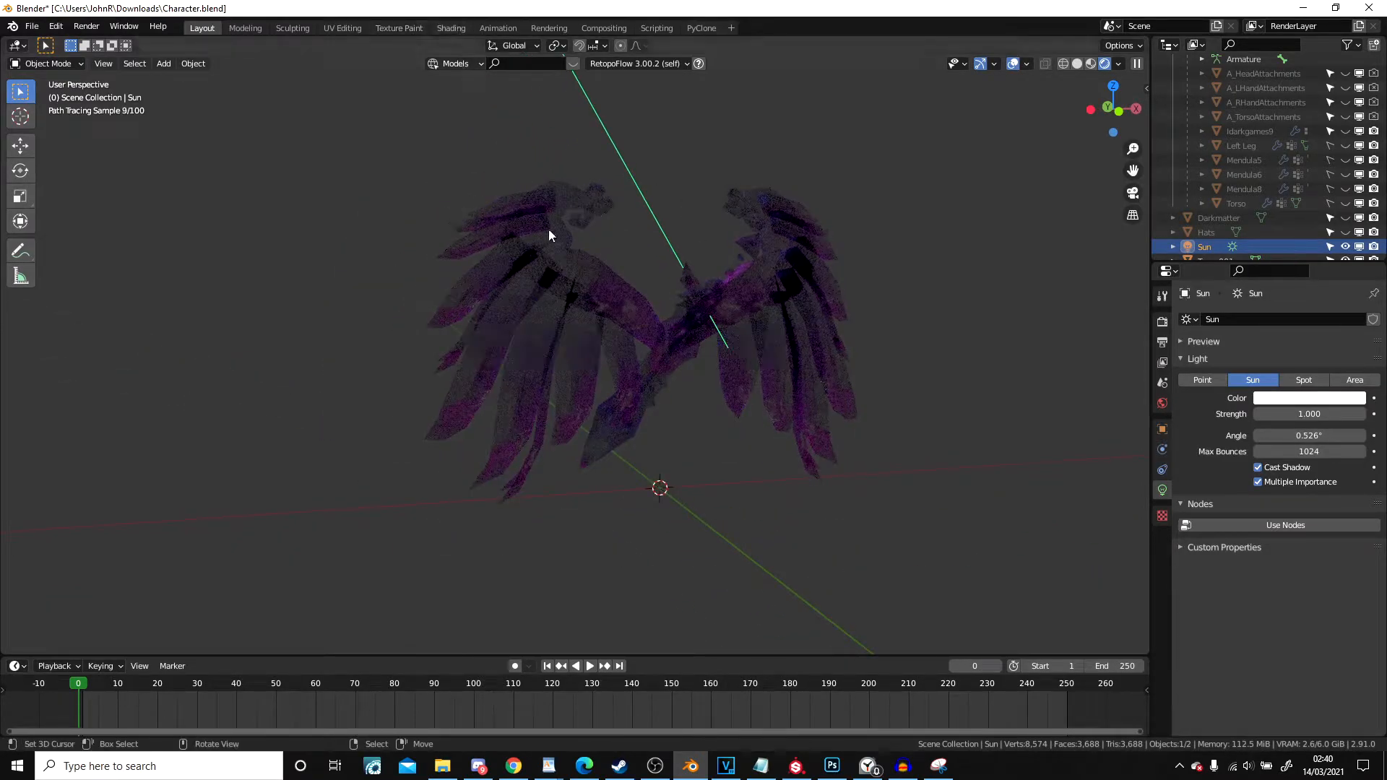
left_click(451, 27)
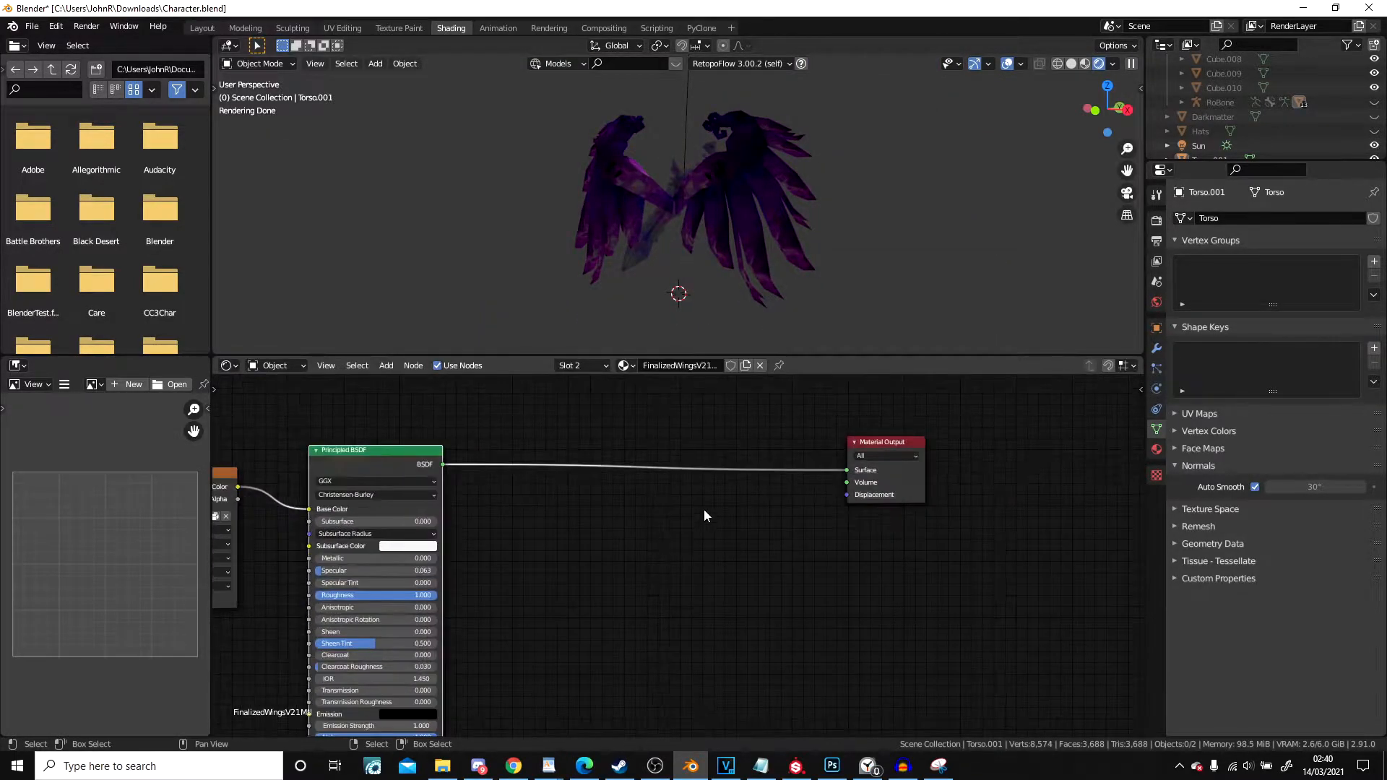
Insert a Mix Shader and Geometry node so Backfacing drives a second Principled BSDF on the wings
type("m")
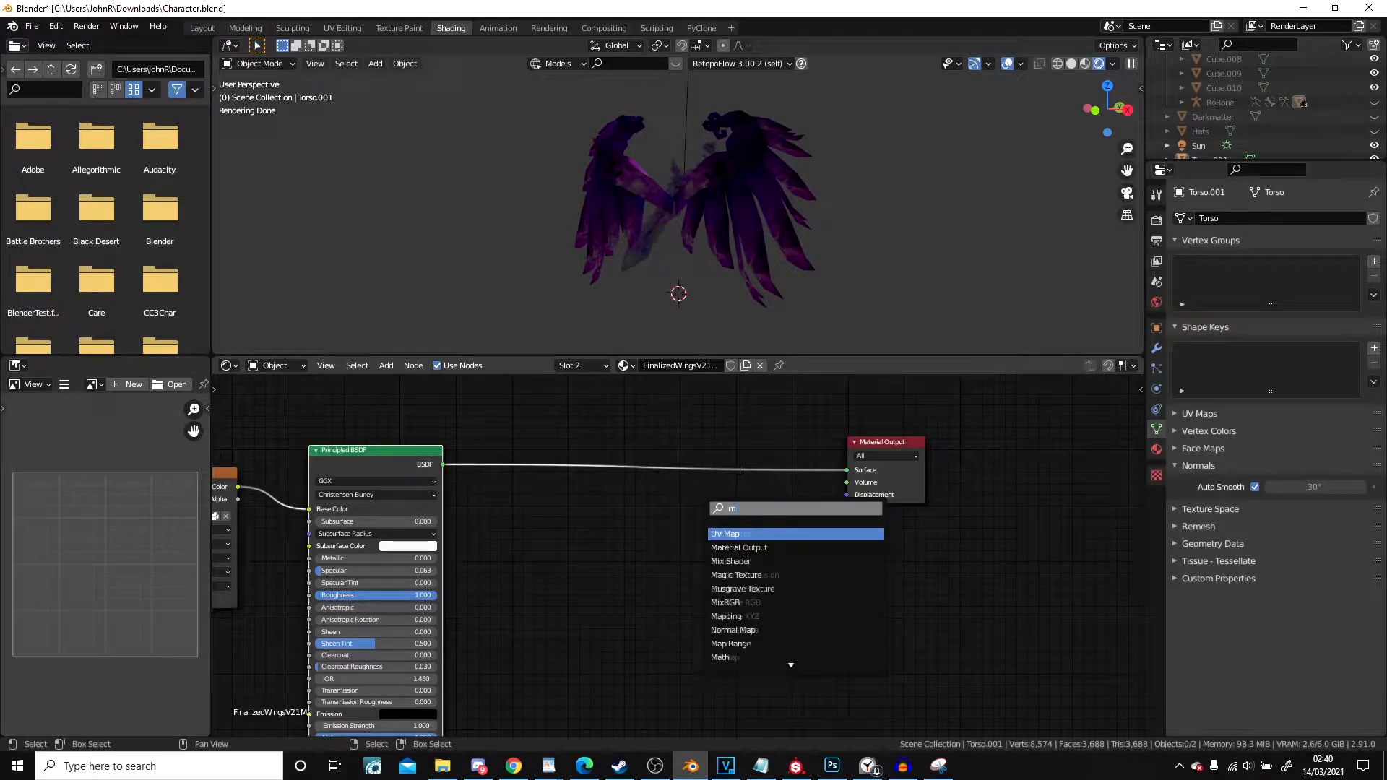
left_click(731, 560)
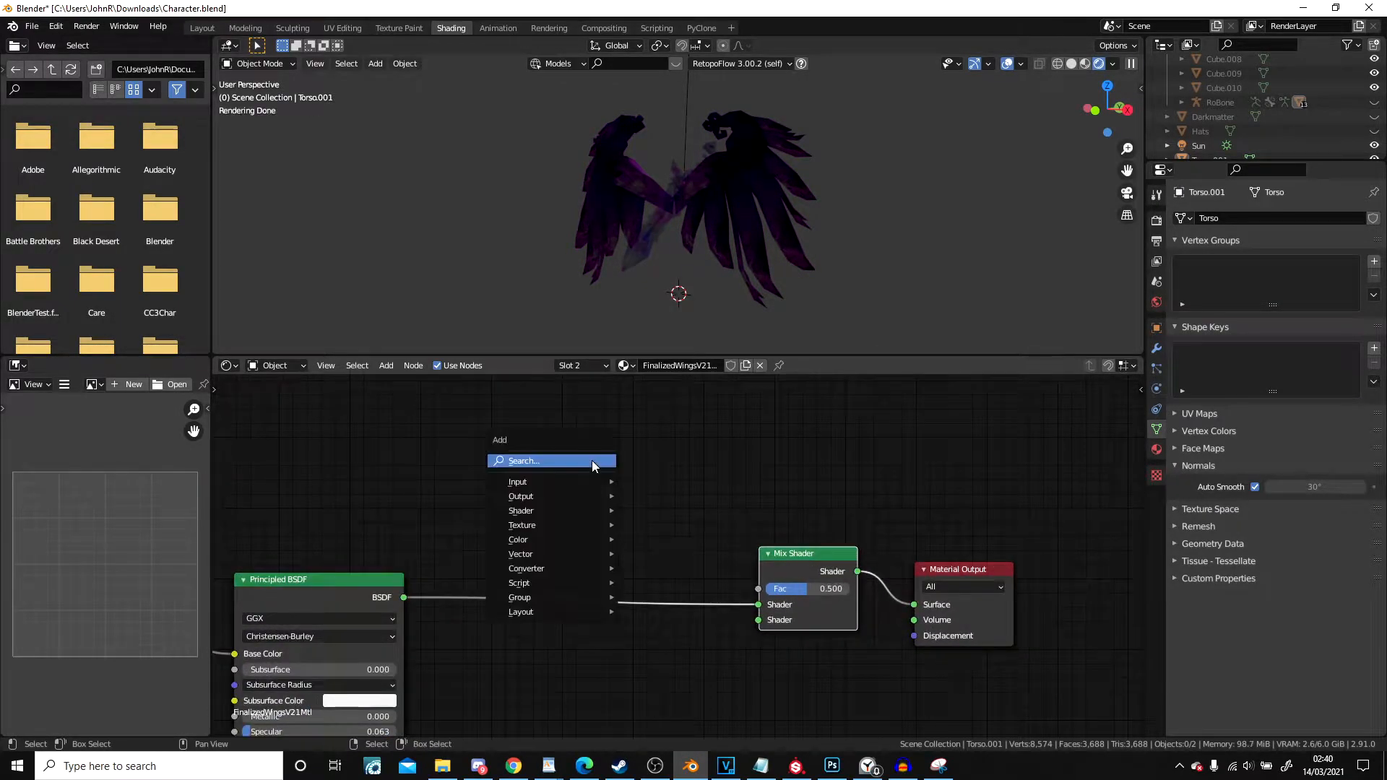
type("geom")
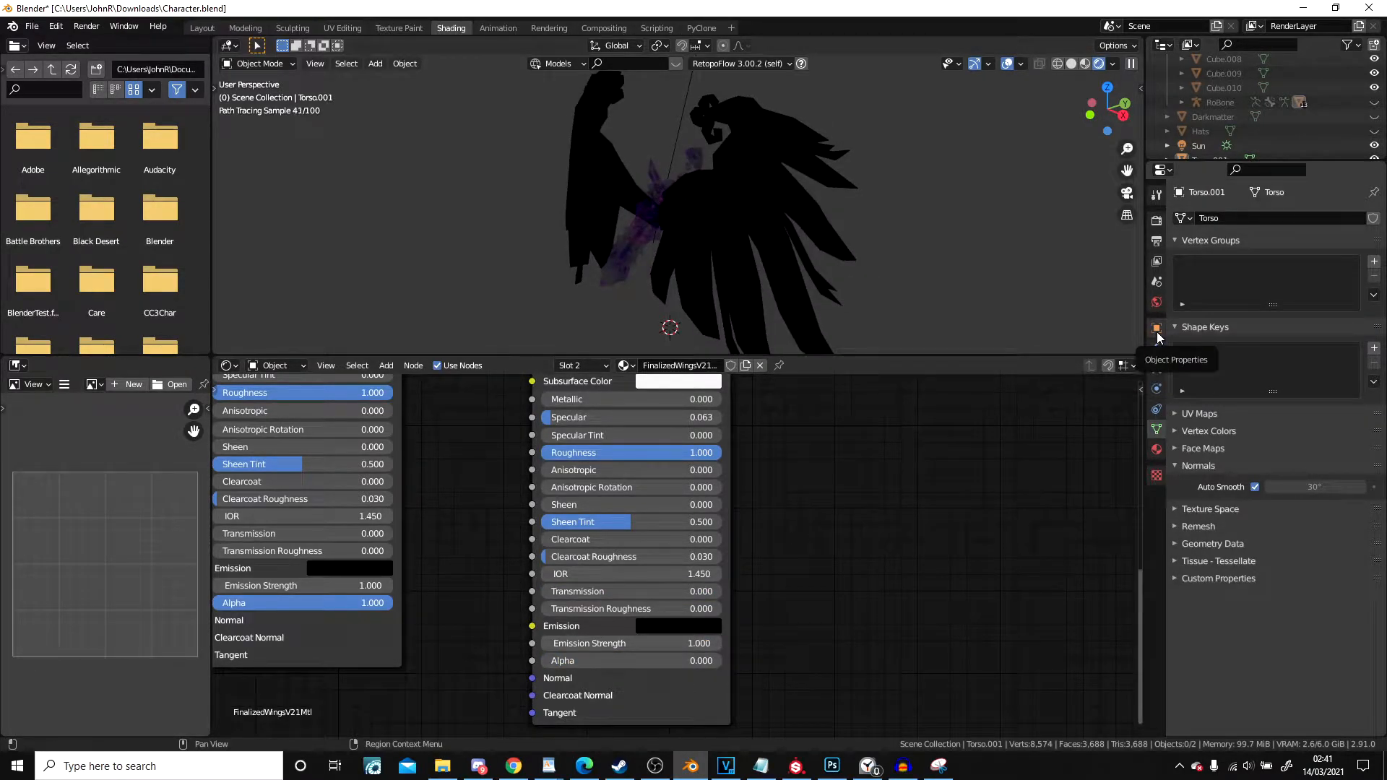
left_click(1156, 330)
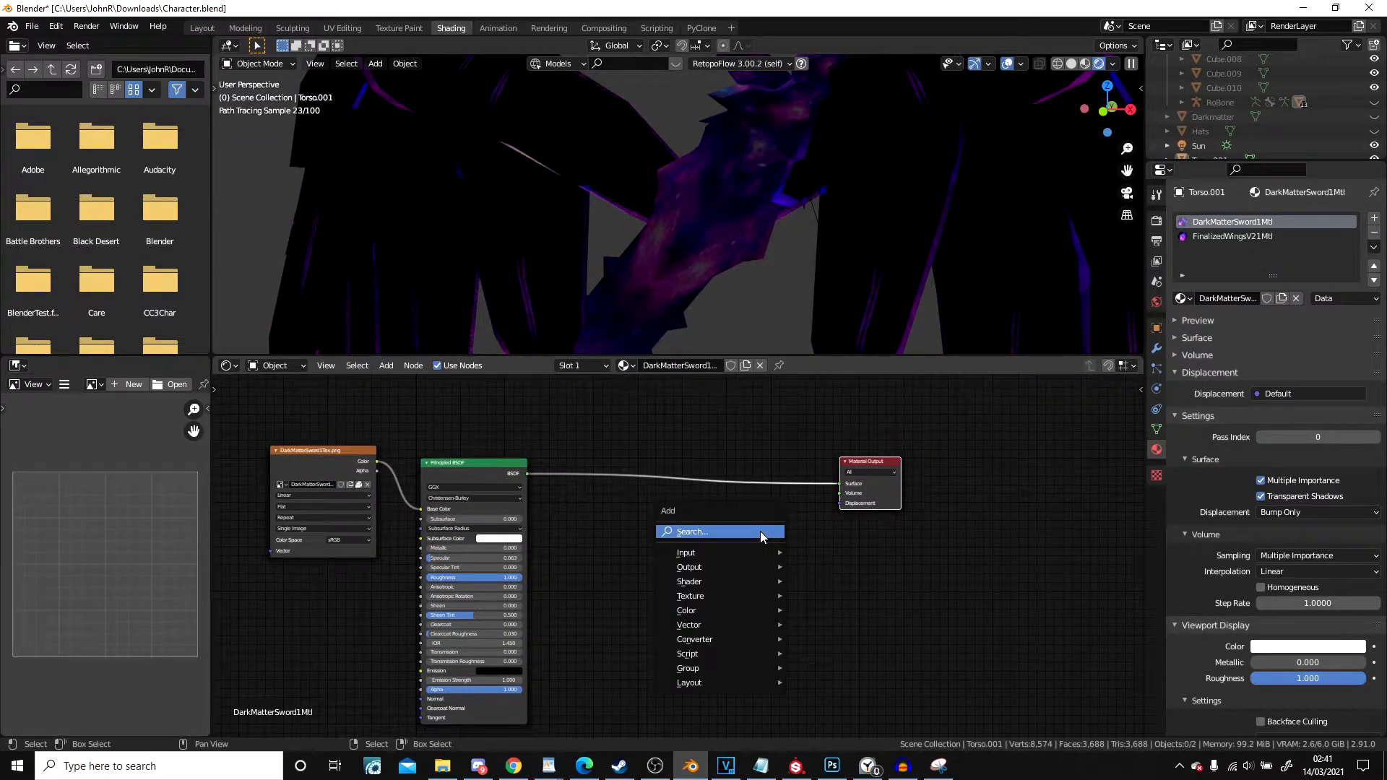
Add a Mix Shader to DarkMatterSword1Mtl for the same backfacing outline setup
type("mix")
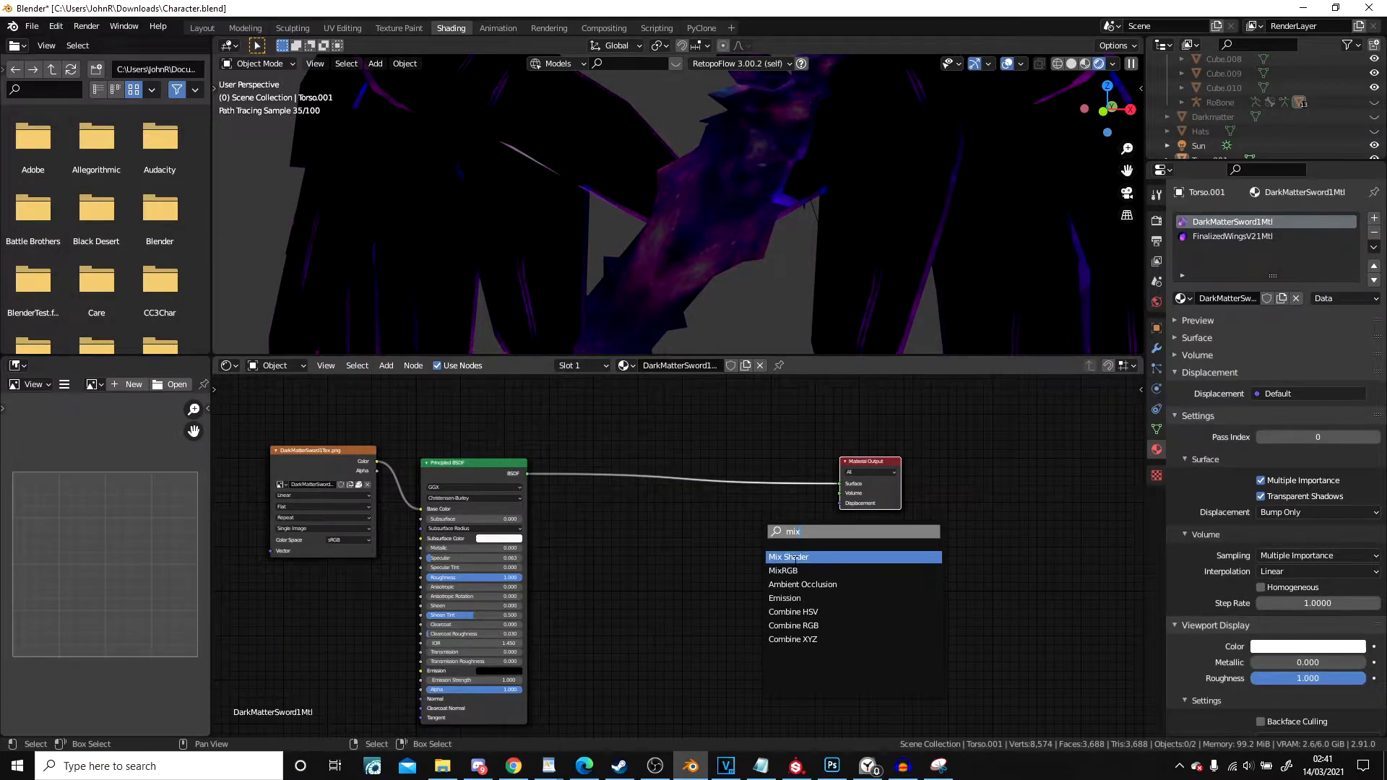
left_click(789, 557)
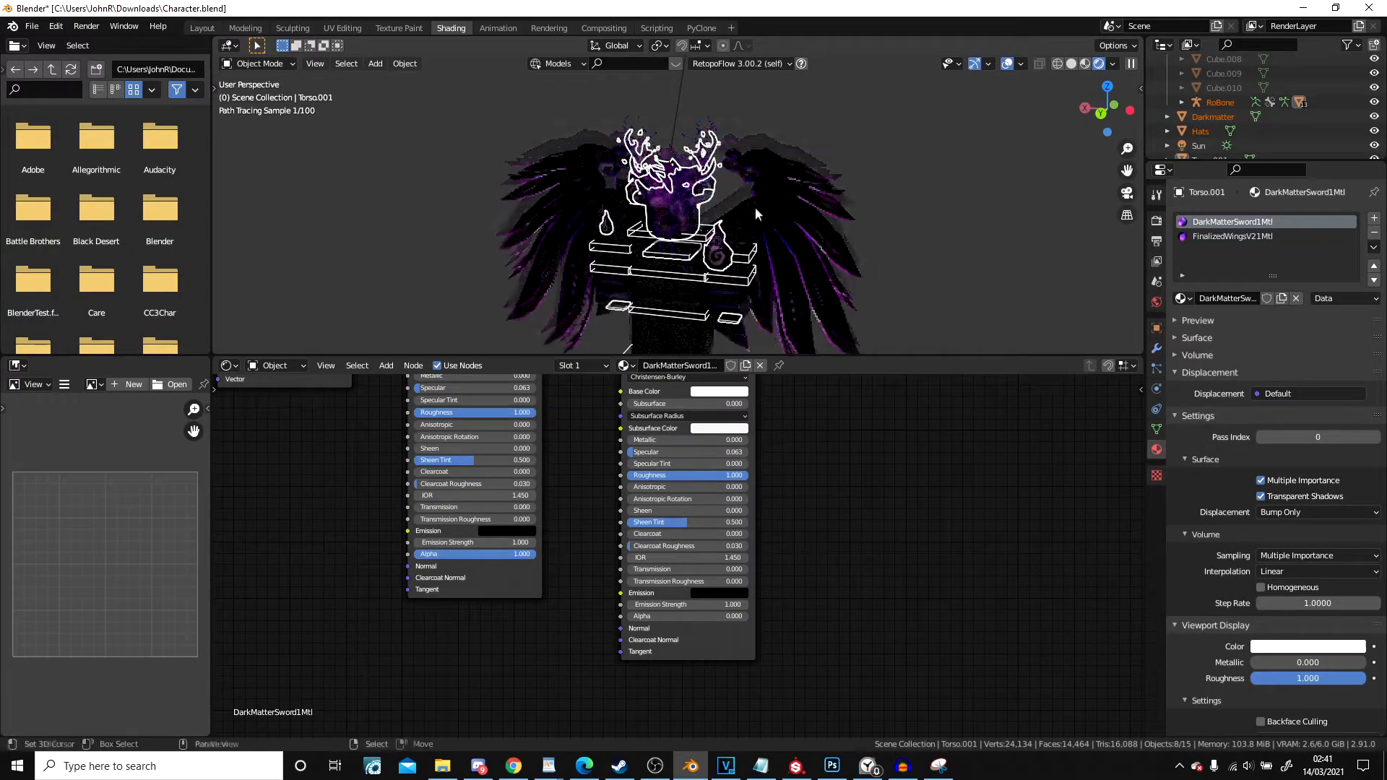
Select the Darkmatter head, tidy its texture node and disable its Shadow ray visibility
left_click(1212, 115)
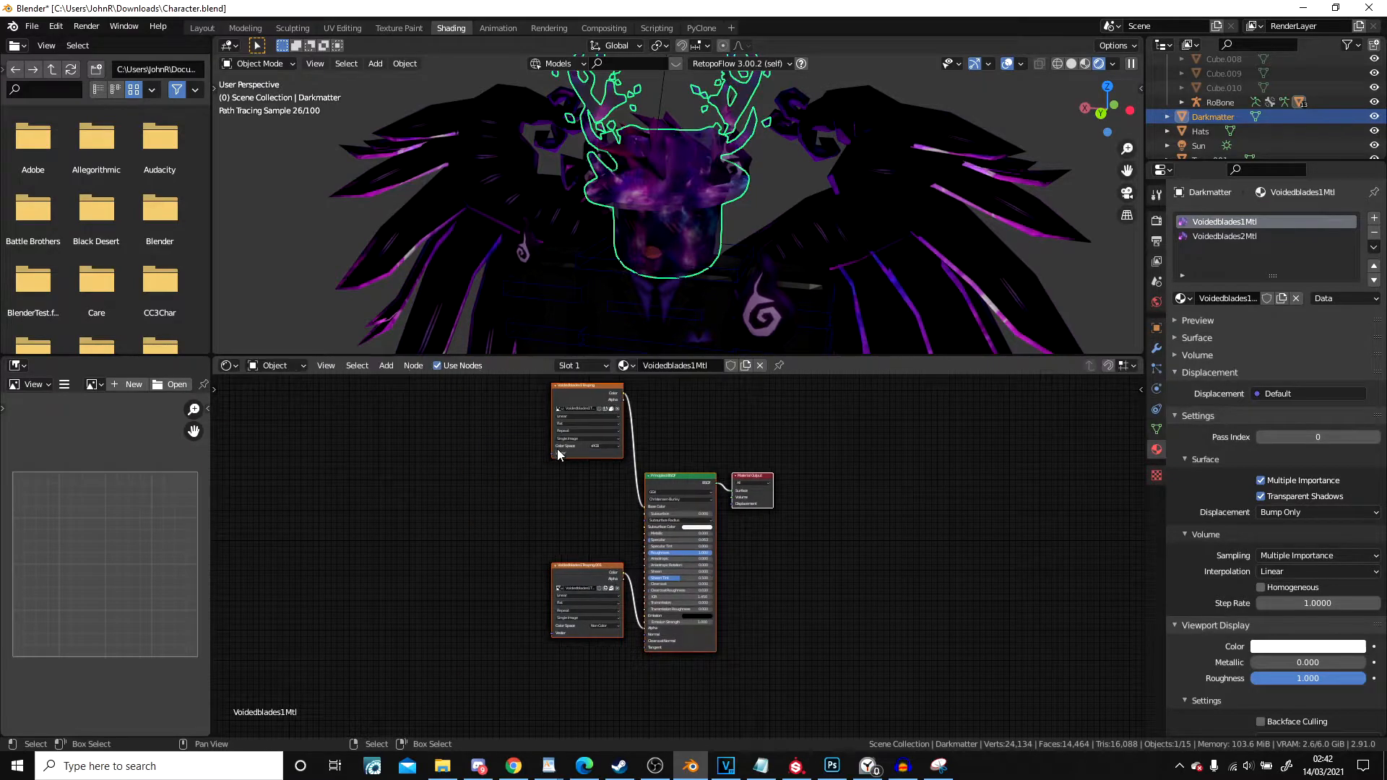
left_click_drag(587, 423, 498, 512)
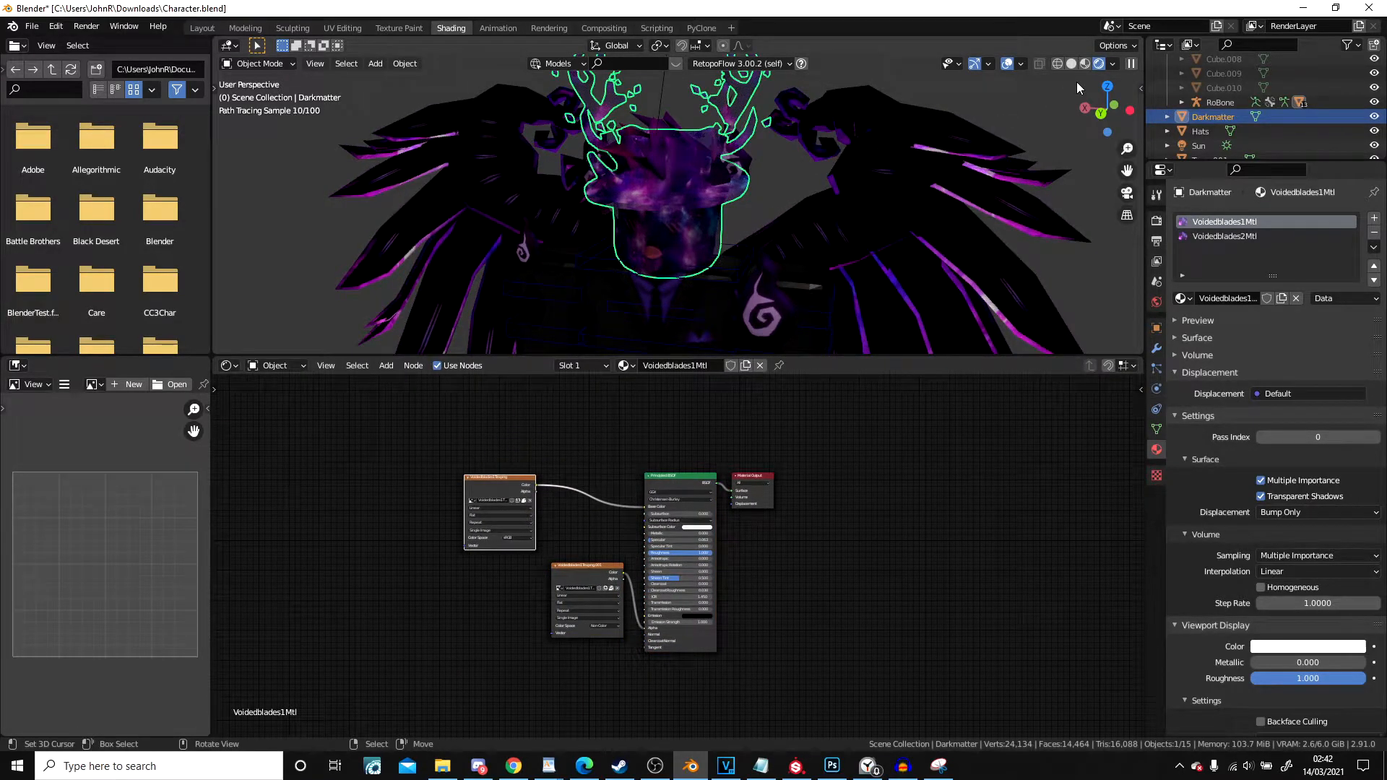
left_click(1022, 62)
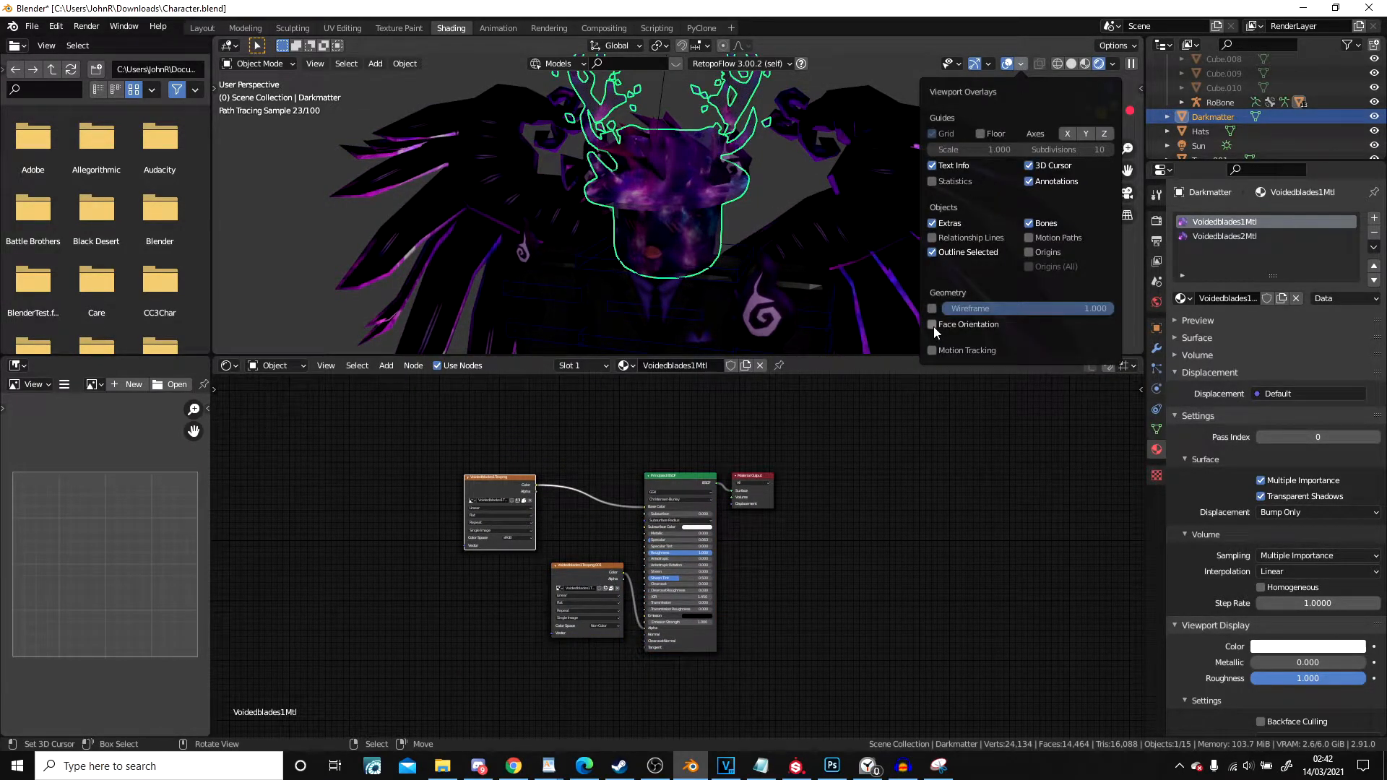
left_click(932, 325)
type("mix")
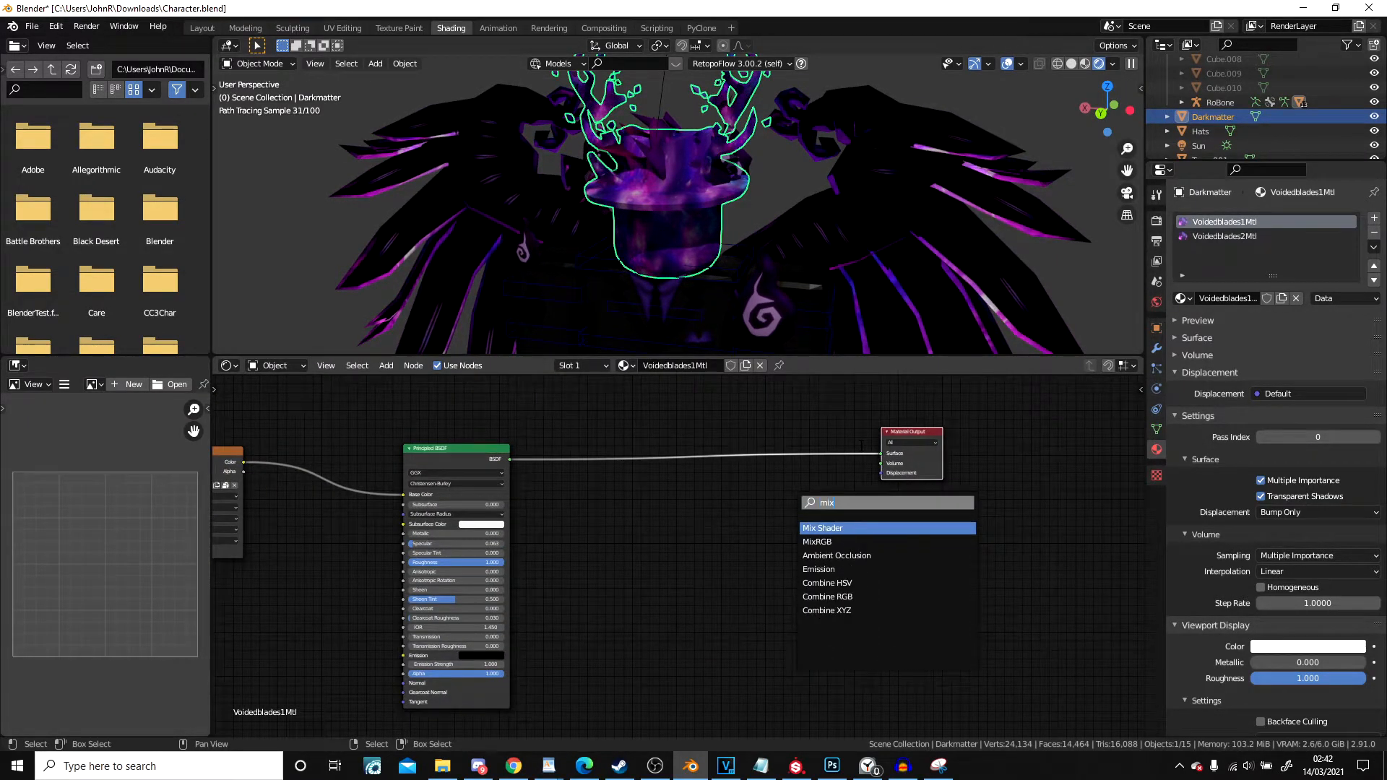
Add Mix Shader and Geometry nodes to the Darkmatter material for the backfacing outline
left_click(821, 529)
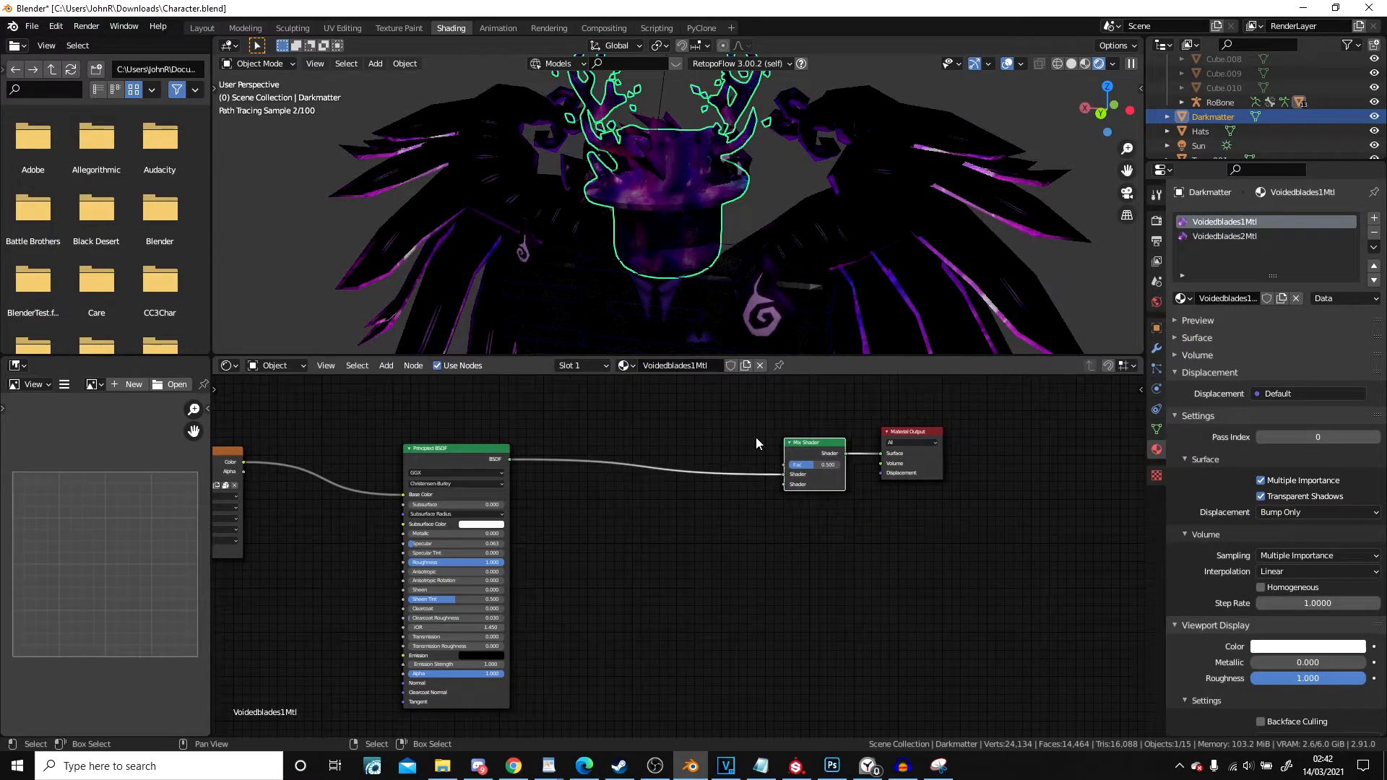
type("ge")
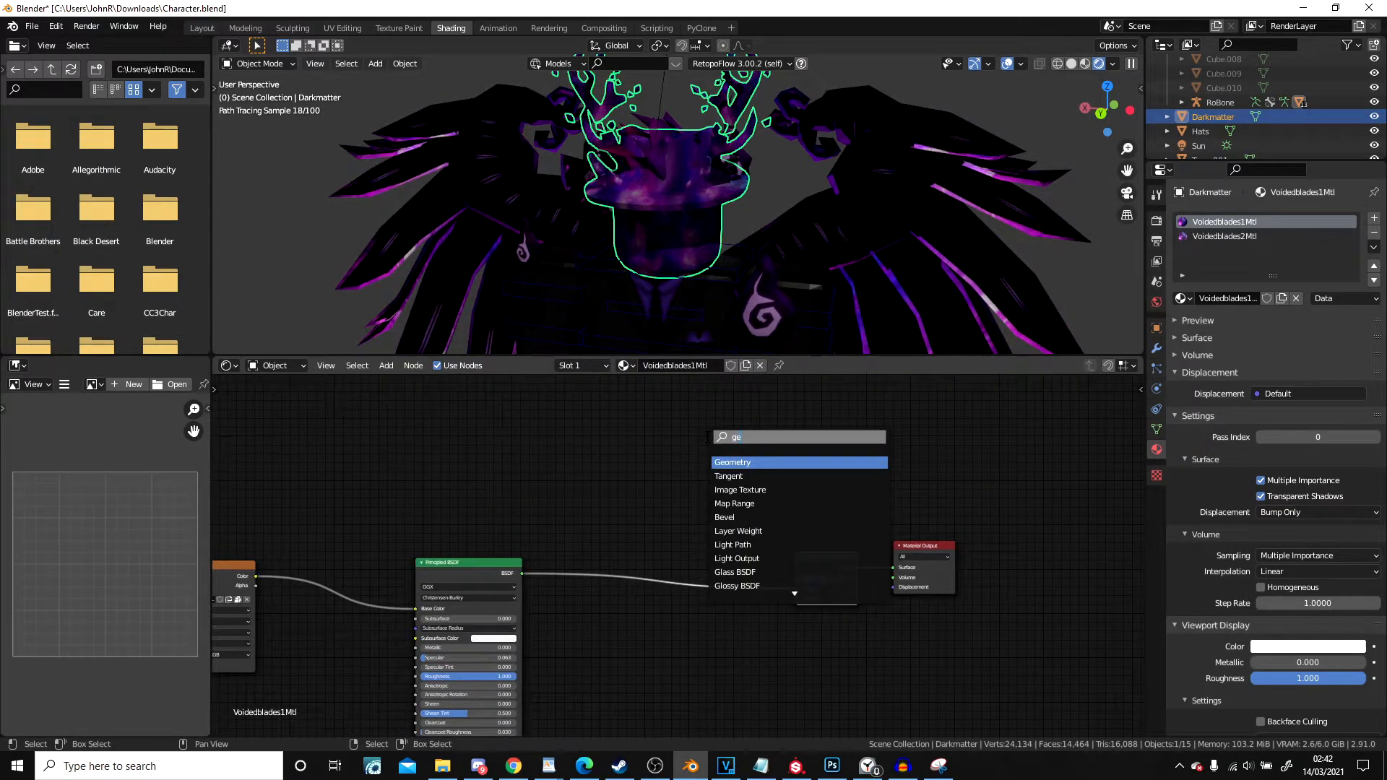
left_click(731, 463)
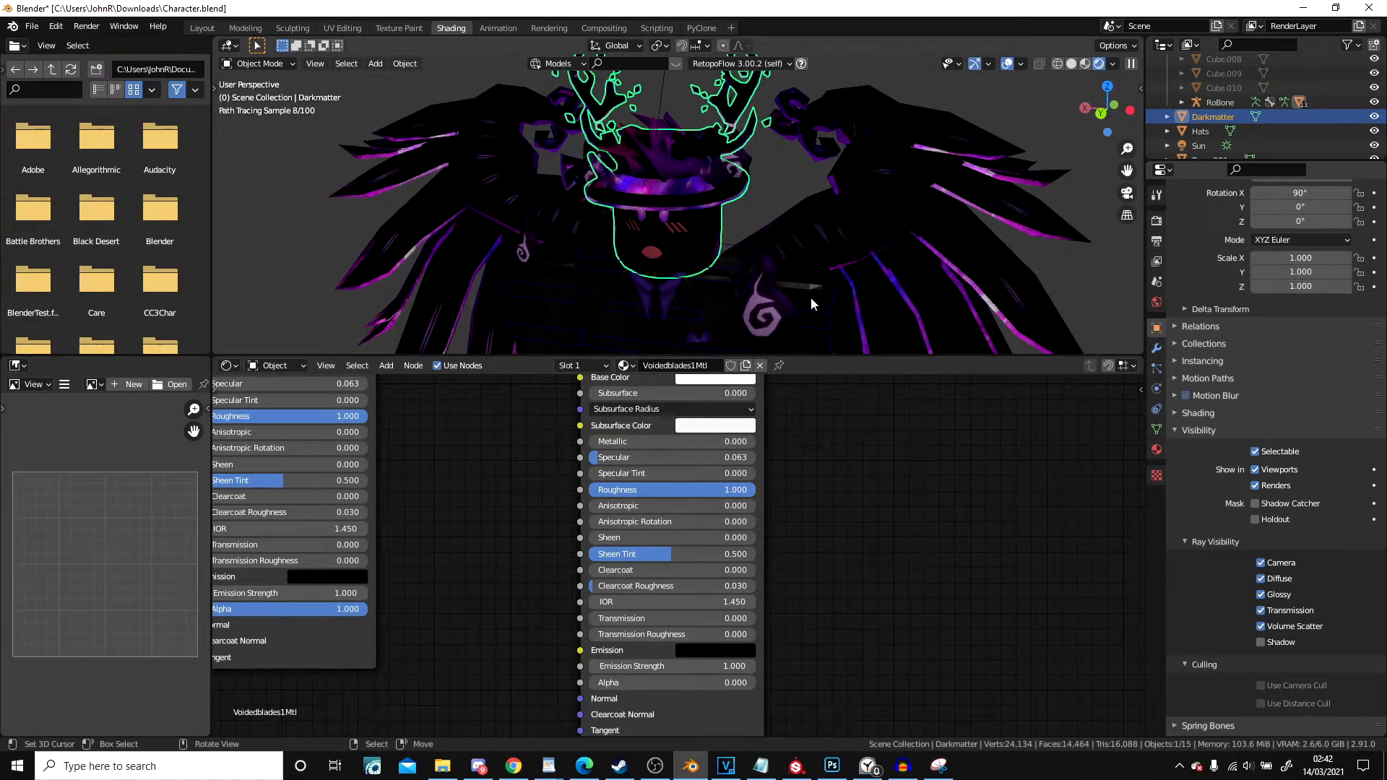
Select the Hats object and clear space in its node graph for the backfacing mix setup
left_click(1200, 132)
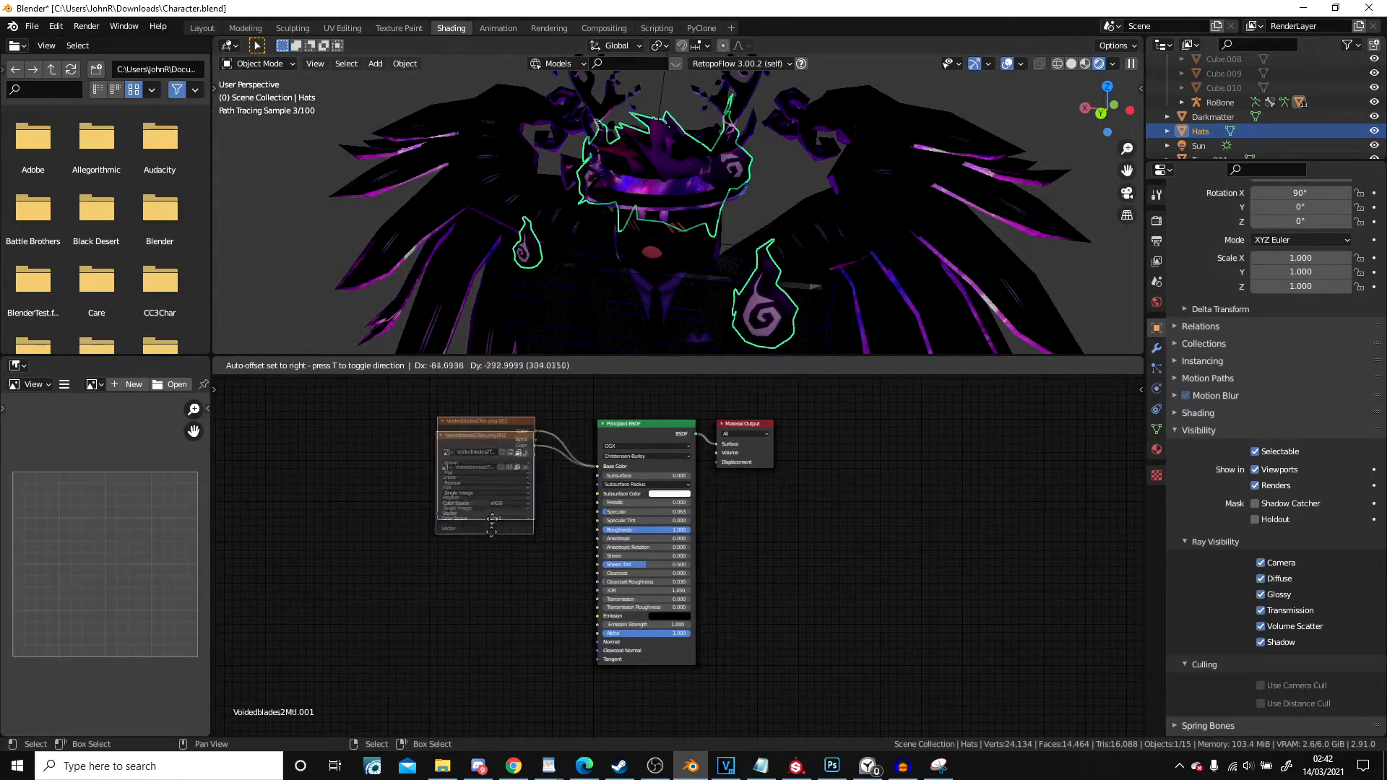
left_click_drag(742, 423, 1051, 432)
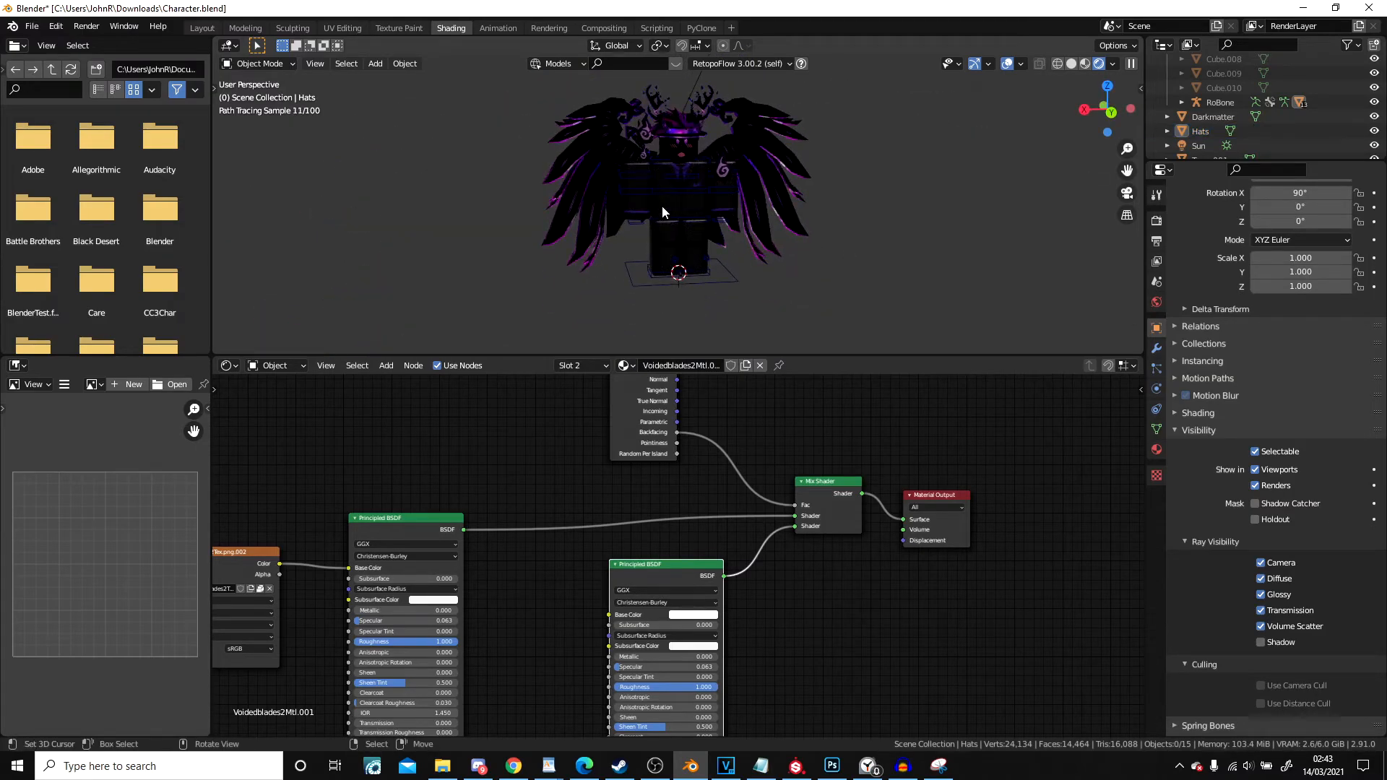
left_click(1220, 102)
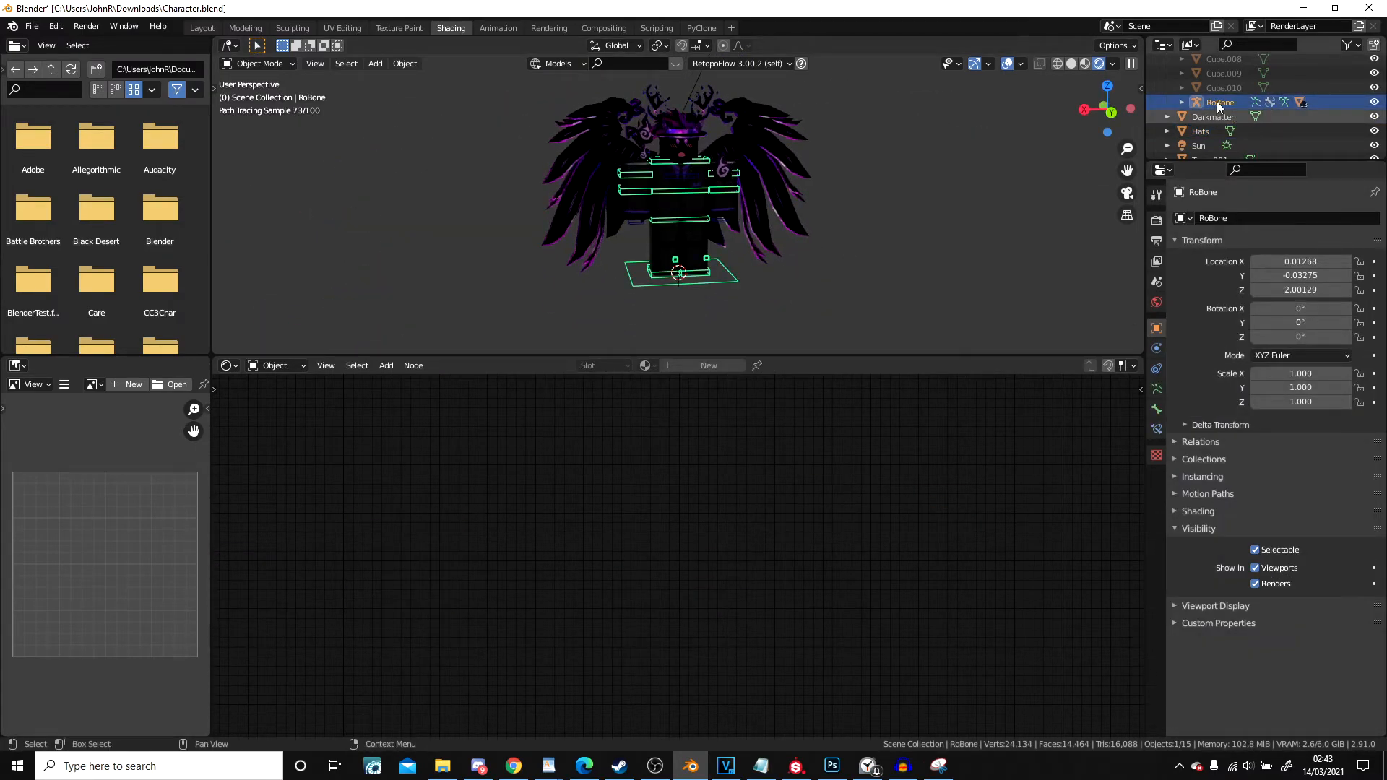
left_click(1224, 72)
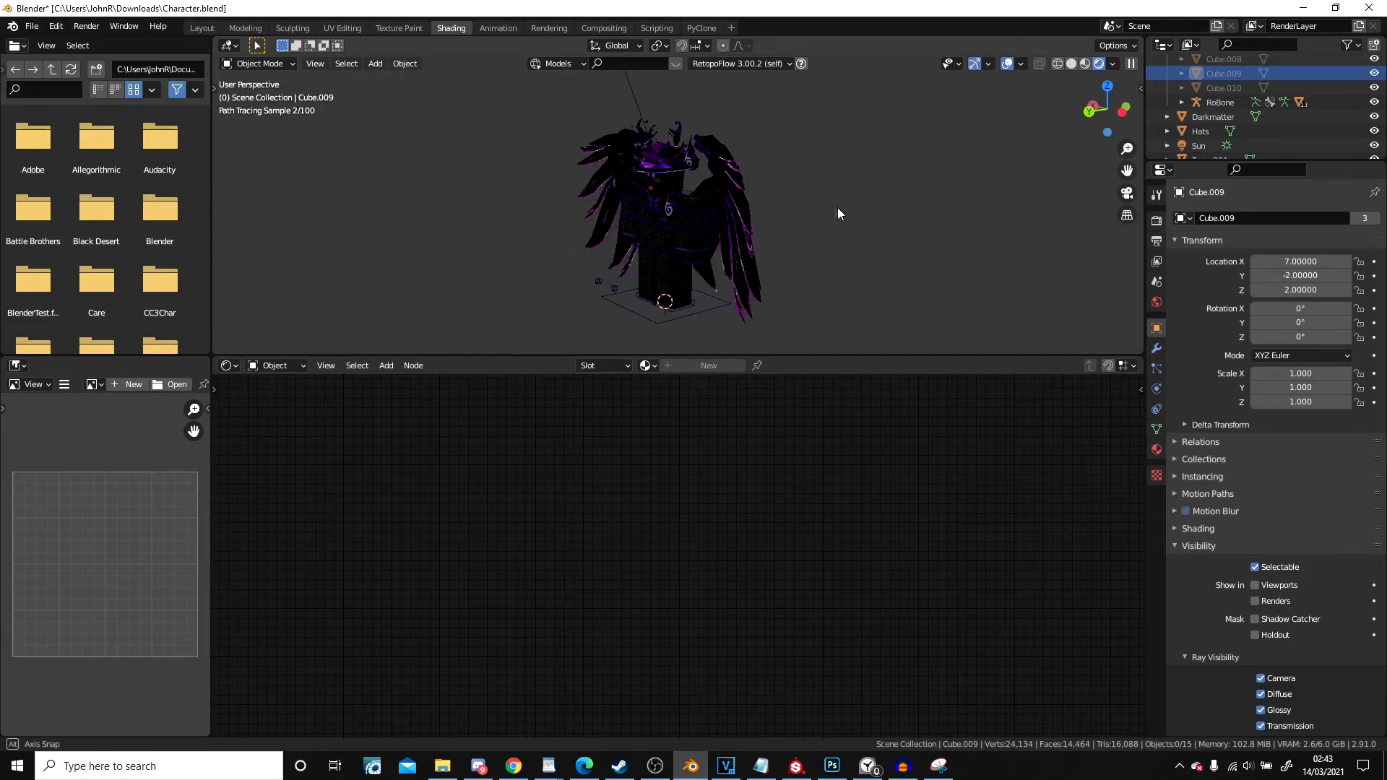
left_click_drag(838, 214, 628, 208)
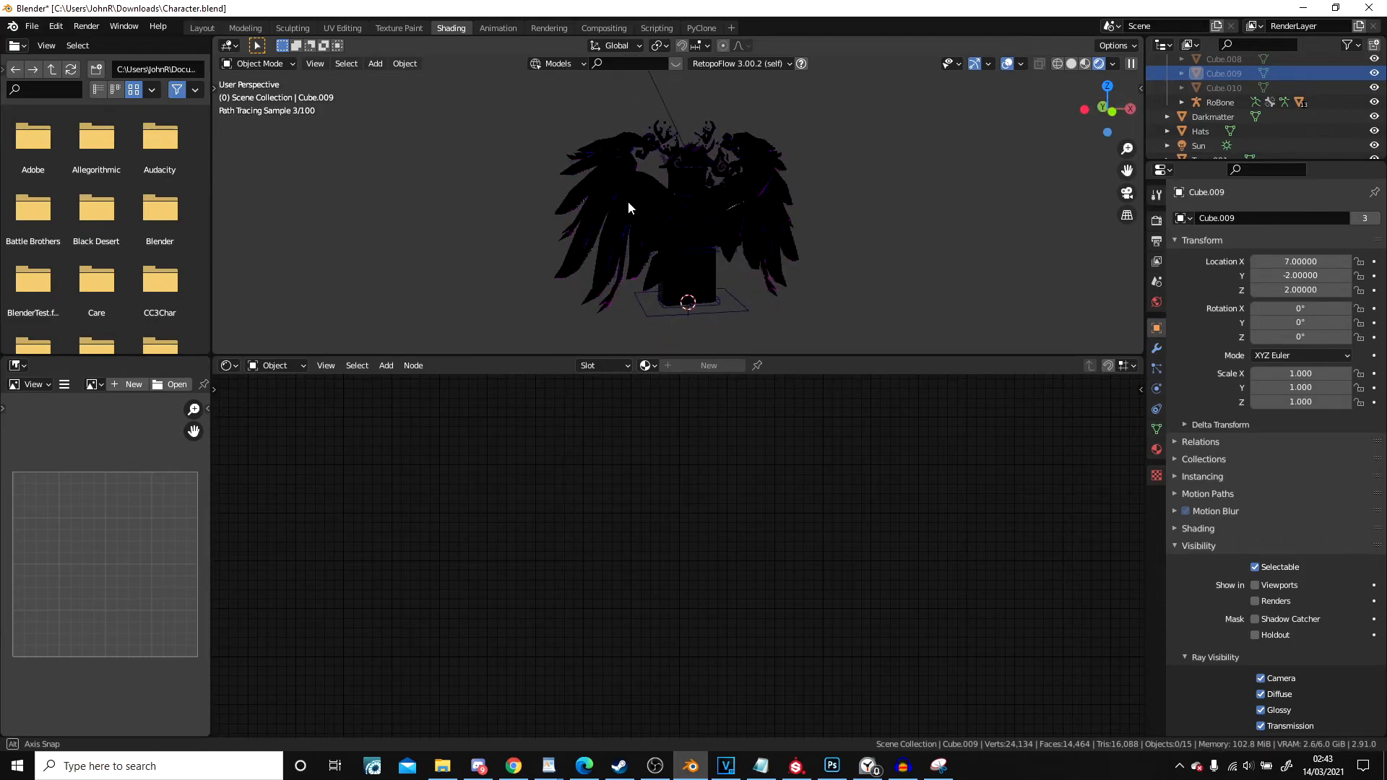